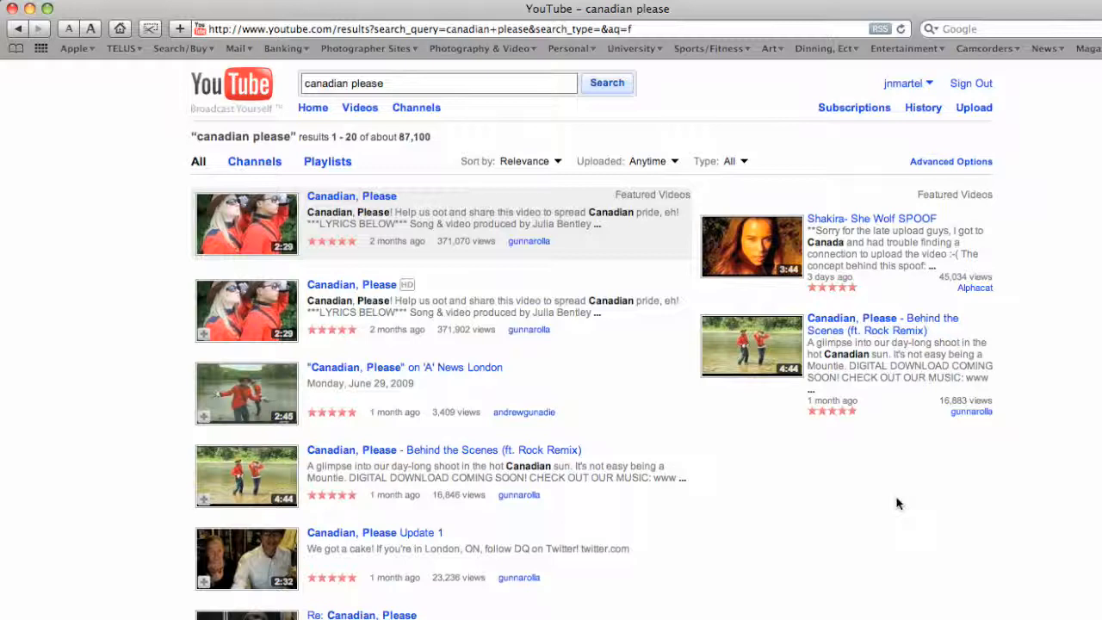
pyautogui.moveTo(895, 503)
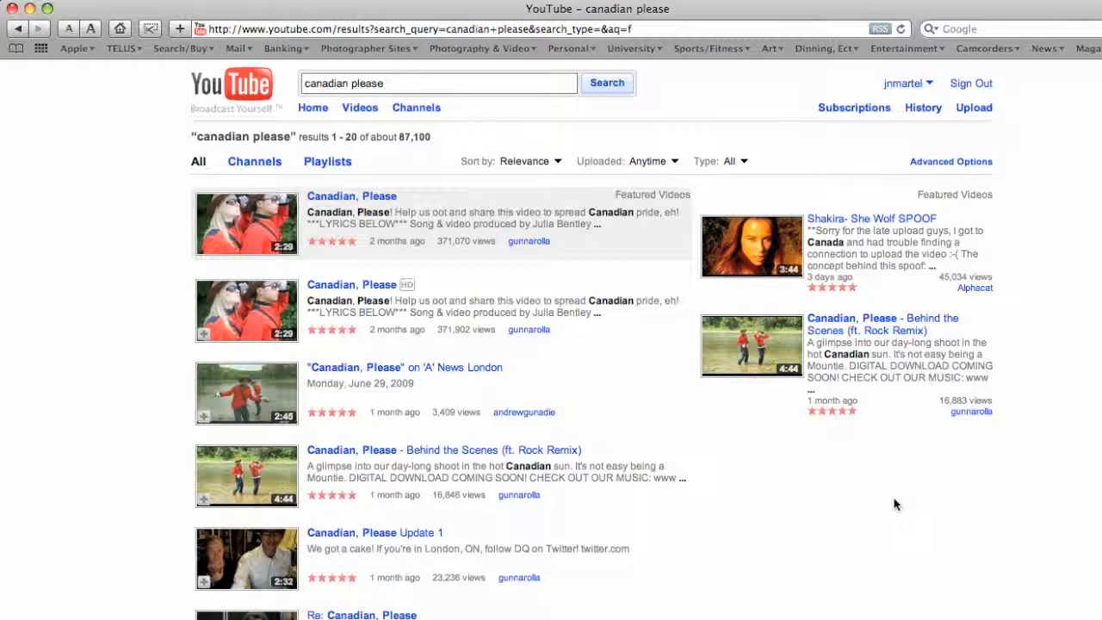
pyautogui.moveTo(434, 300)
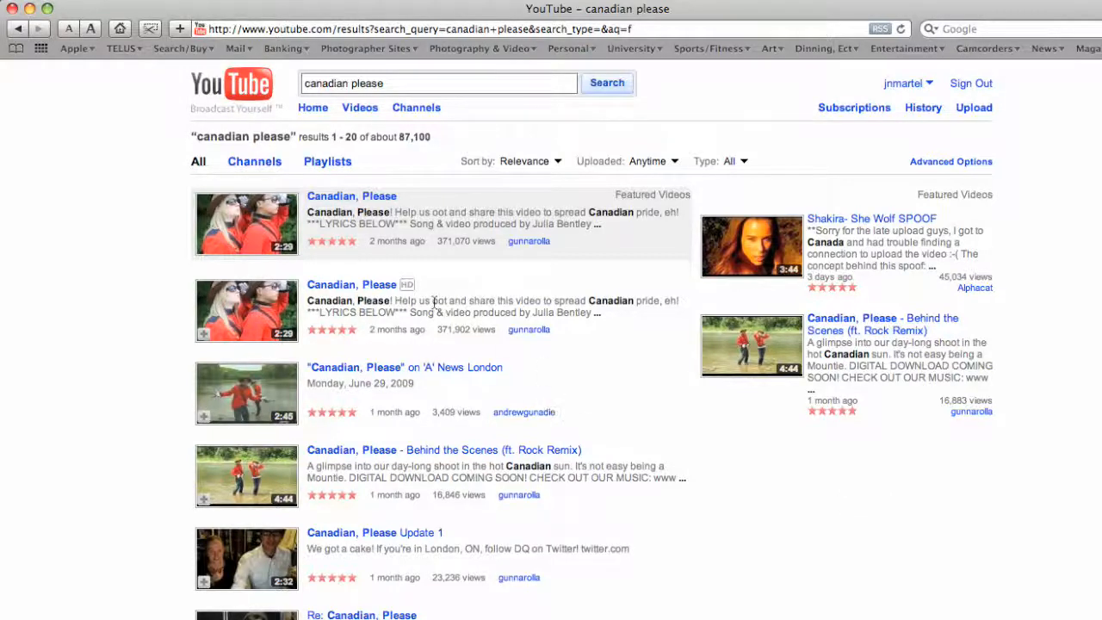
pyautogui.moveTo(437, 289)
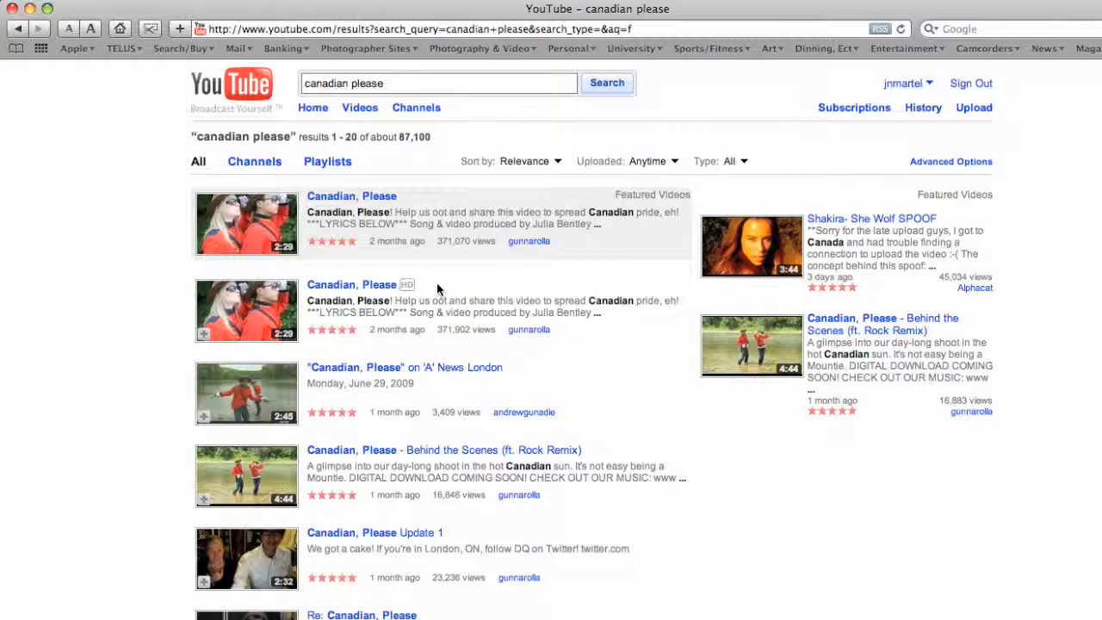
pyautogui.moveTo(341, 289)
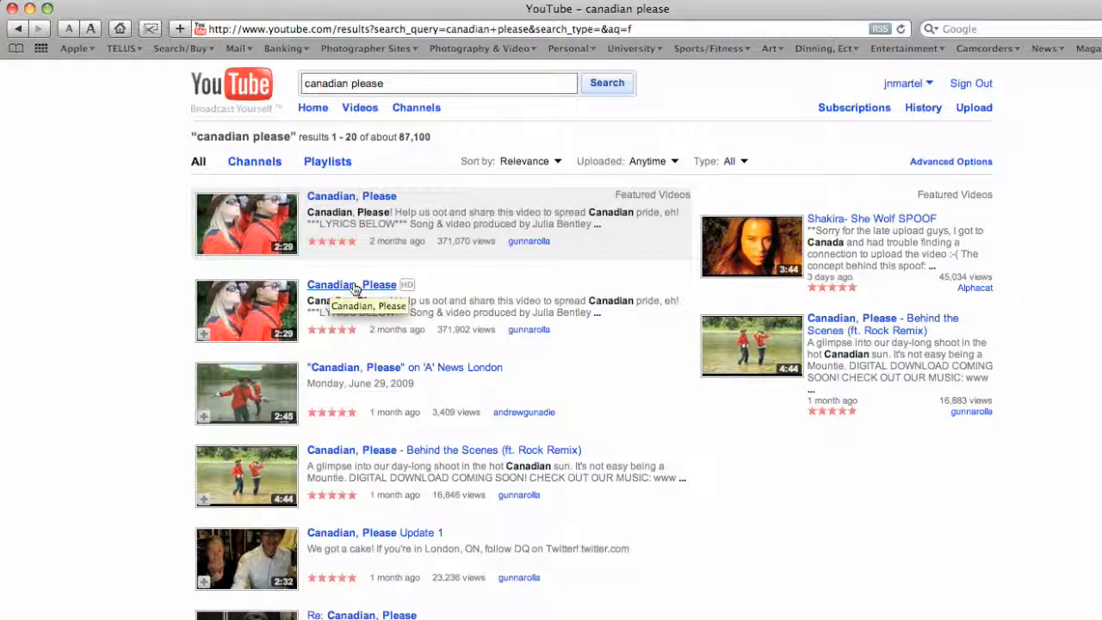
# Start the 'Canadian, Please' video playing in the enlarged HQ player
pyautogui.click(351, 284)
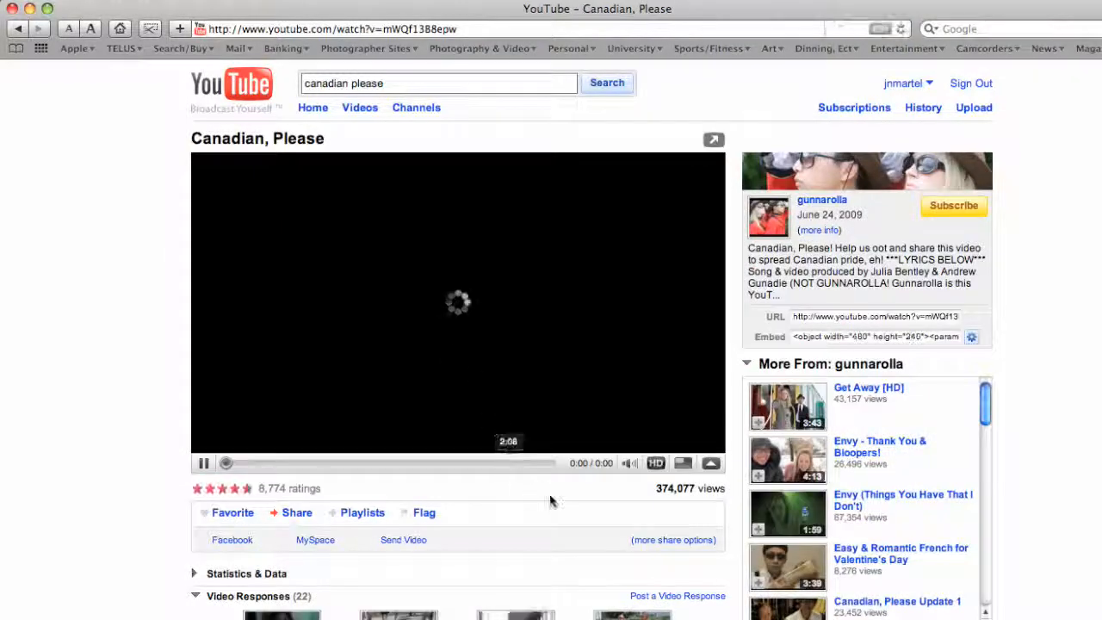
pyautogui.click(713, 138)
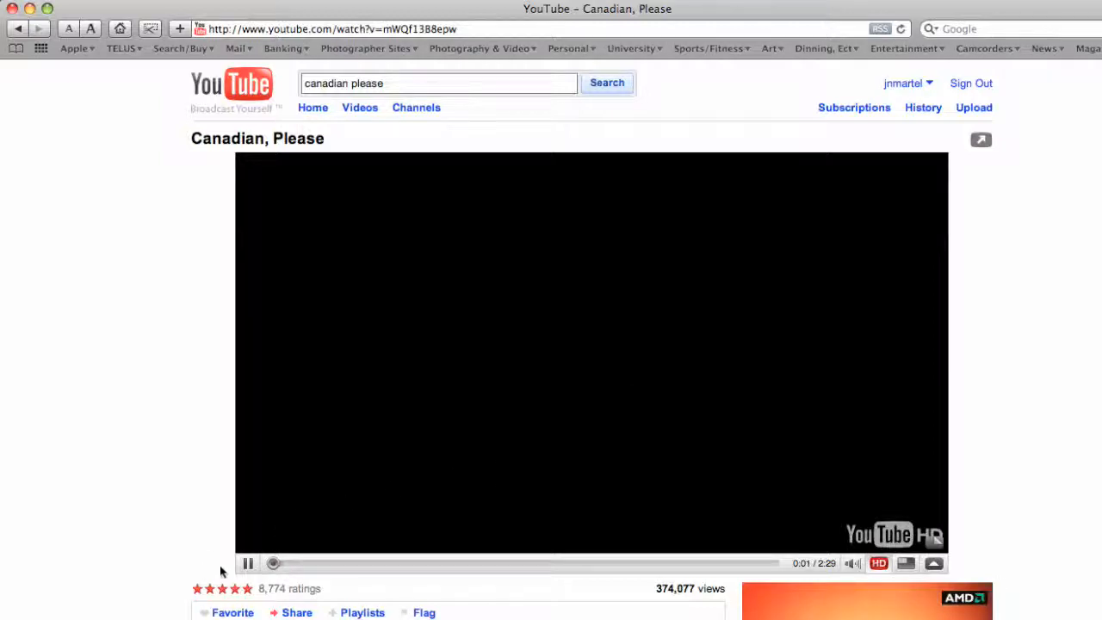
pyautogui.click(251, 563)
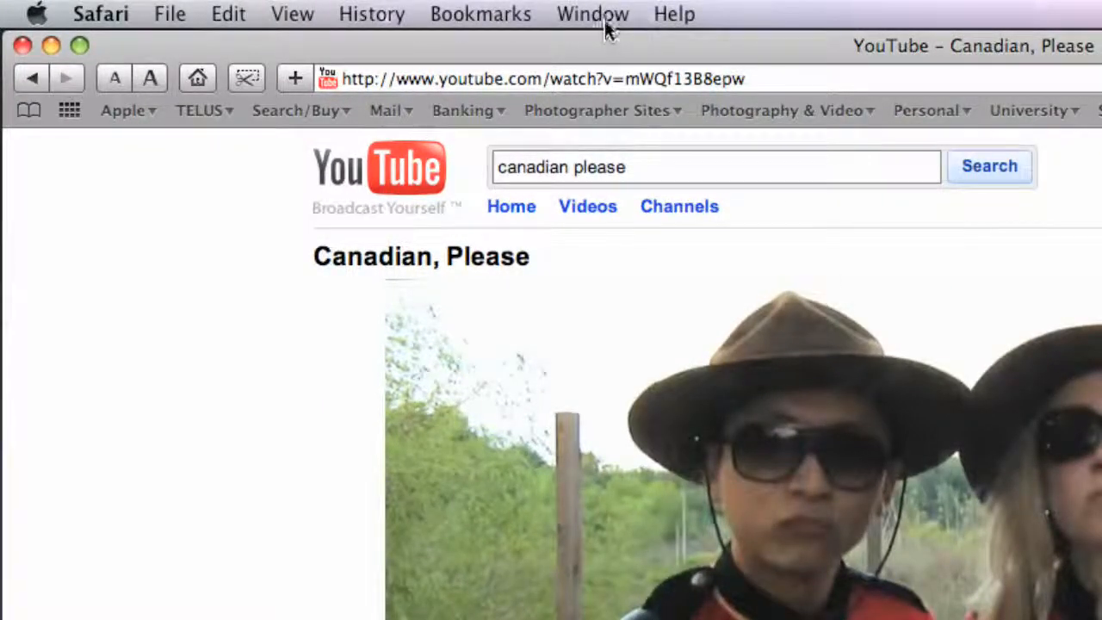
# Show the Activity window via Window > Activity, listing the videoplayback stream entry
pyautogui.click(592, 14)
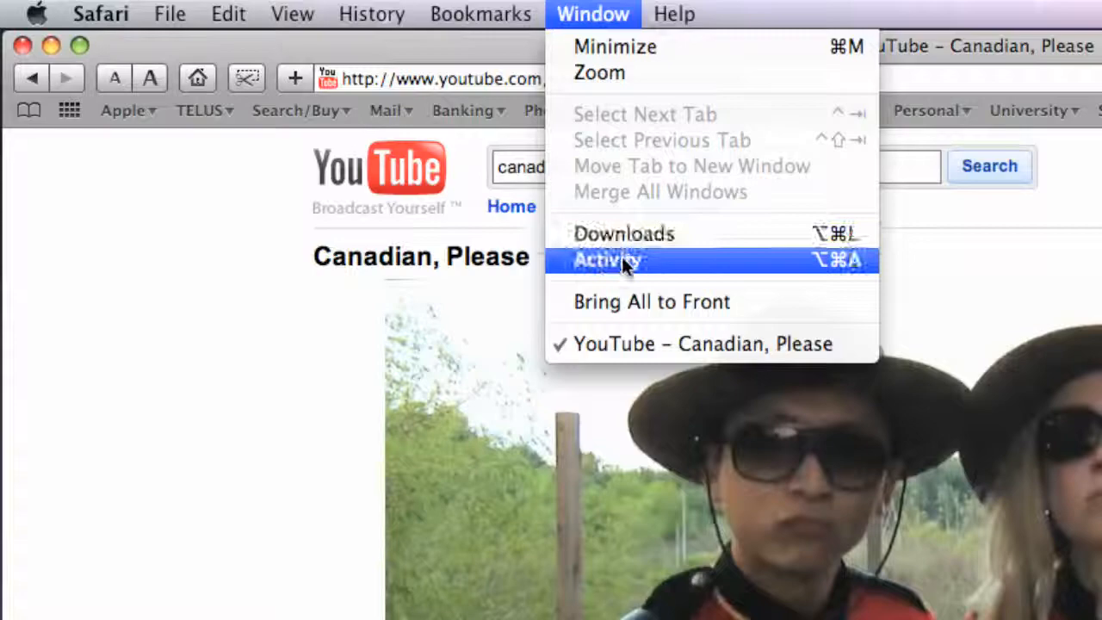
pyautogui.click(607, 259)
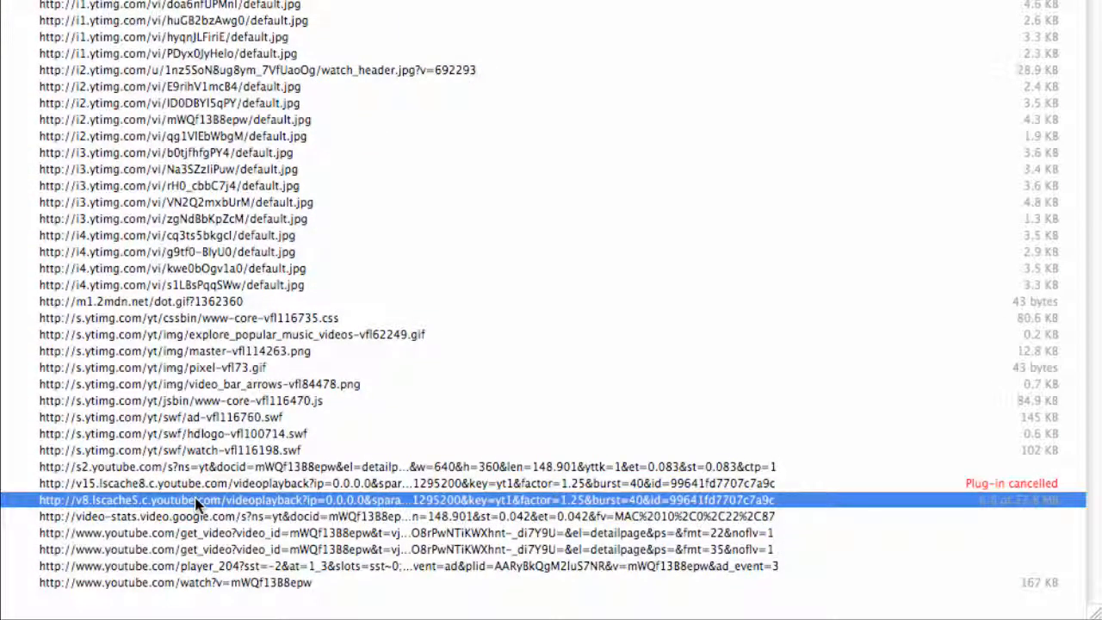
pyautogui.moveTo(1033, 513)
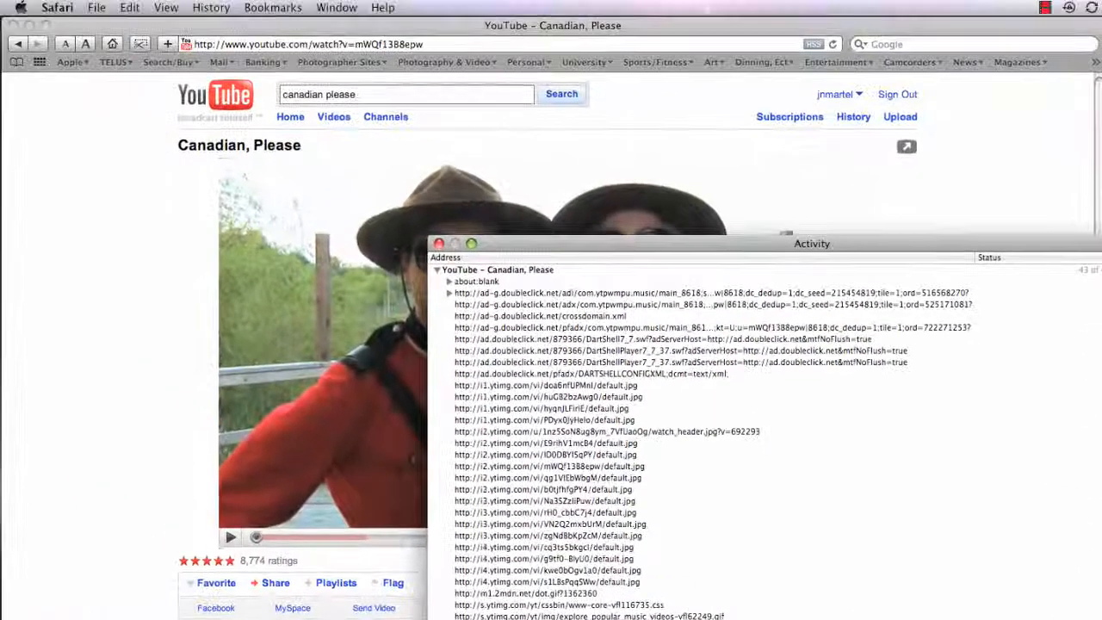
# Copy the selected videoplayback stream address with Edit > Copy
pyautogui.click(128, 7)
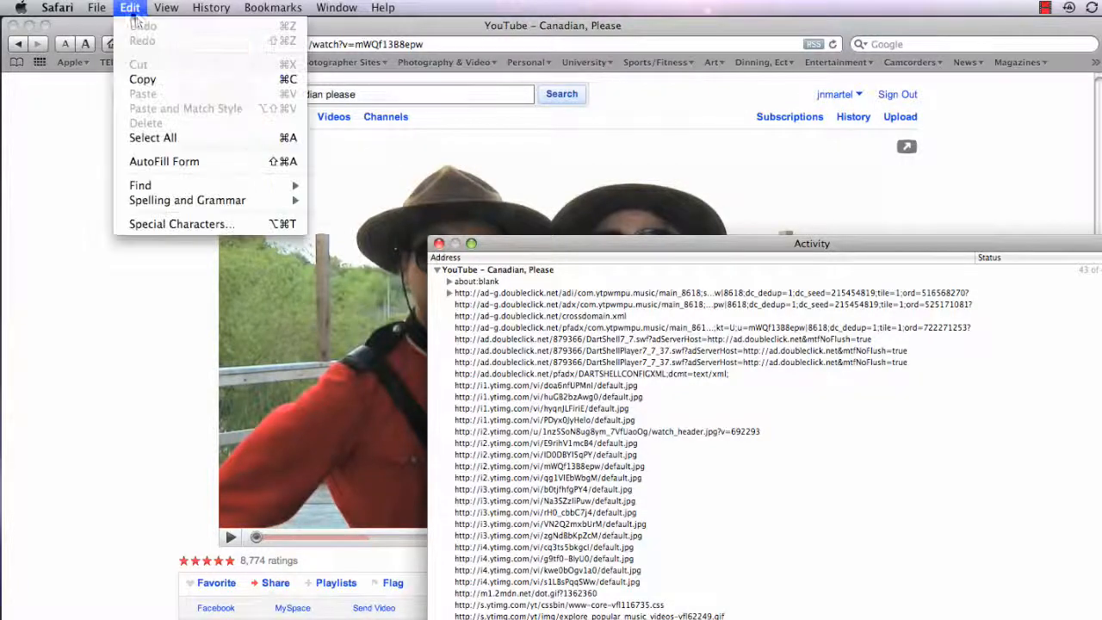
pyautogui.moveTo(158, 79)
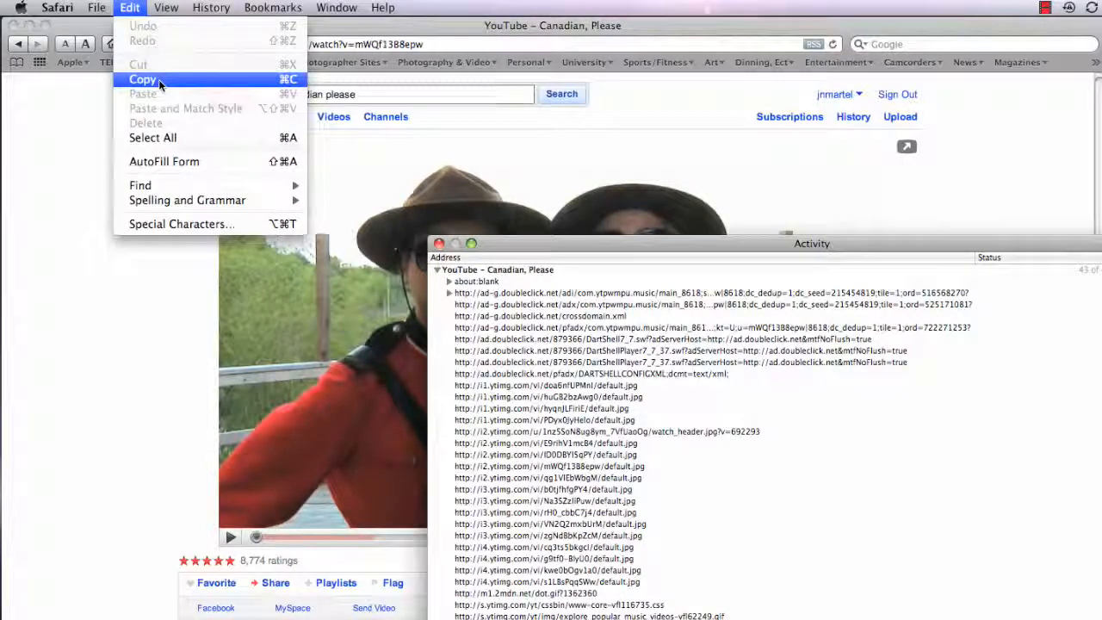
pyautogui.click(141, 79)
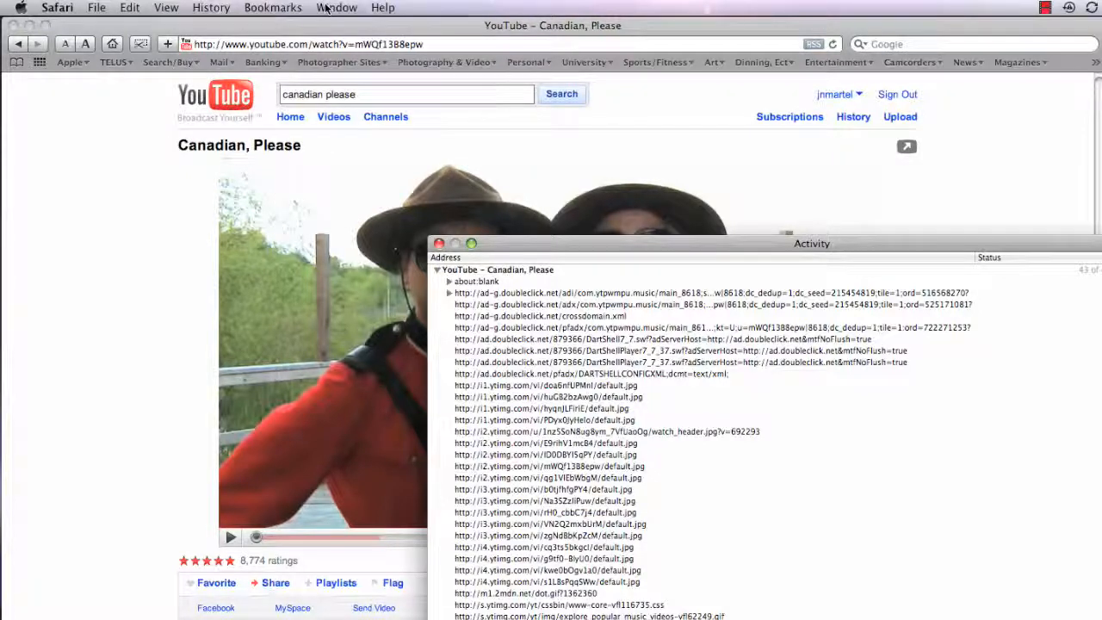
# Paste the copied URL into the Downloads window so it downloads as video.mp4
pyautogui.click(334, 7)
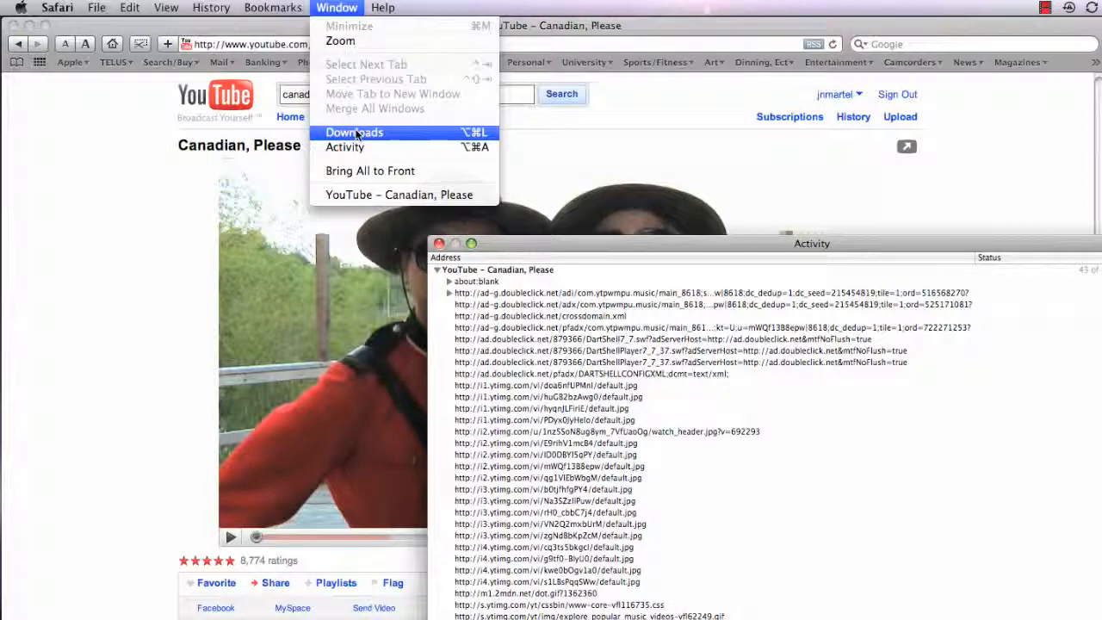
pyautogui.click(355, 133)
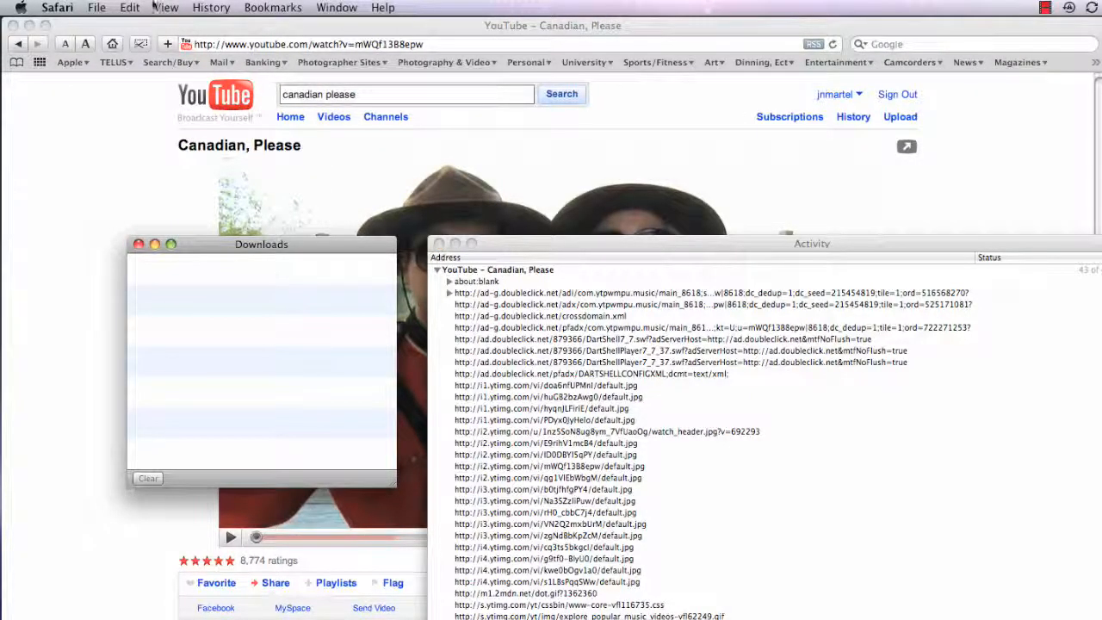
pyautogui.click(129, 7)
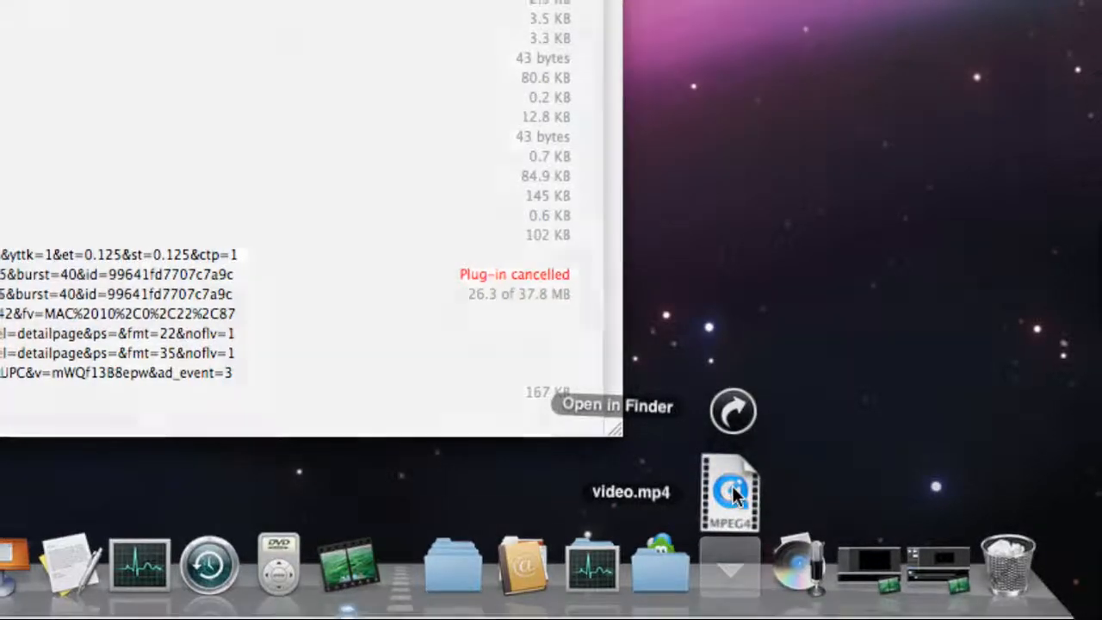
# Launch video.mp4 from the Downloads stack and play it in QuickTime Player
pyautogui.doubleClick(731, 489)
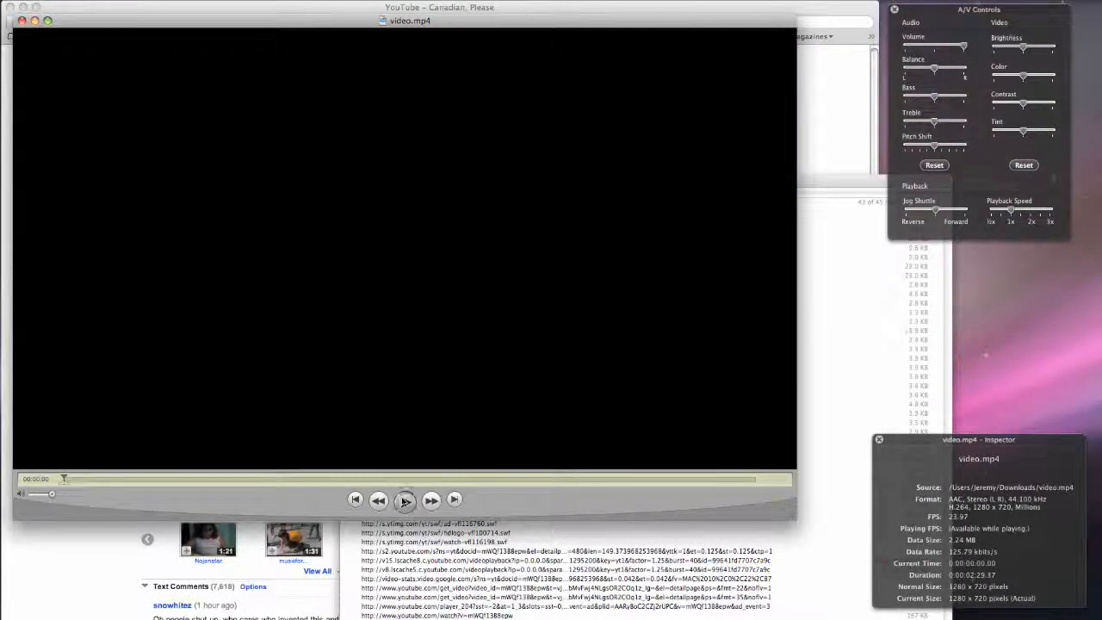
pyautogui.click(404, 501)
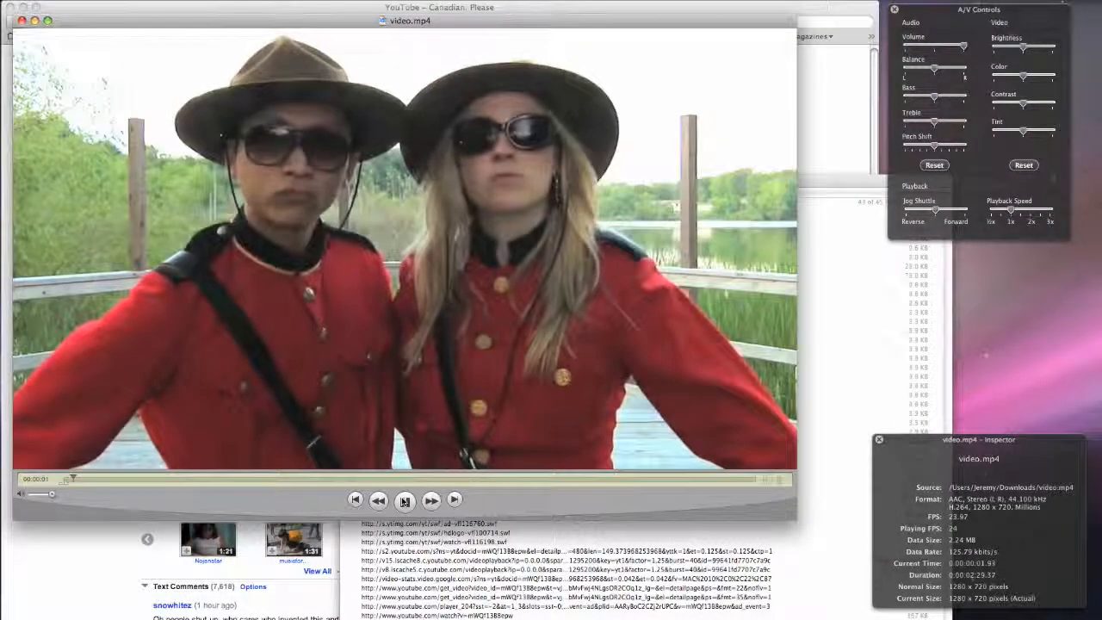